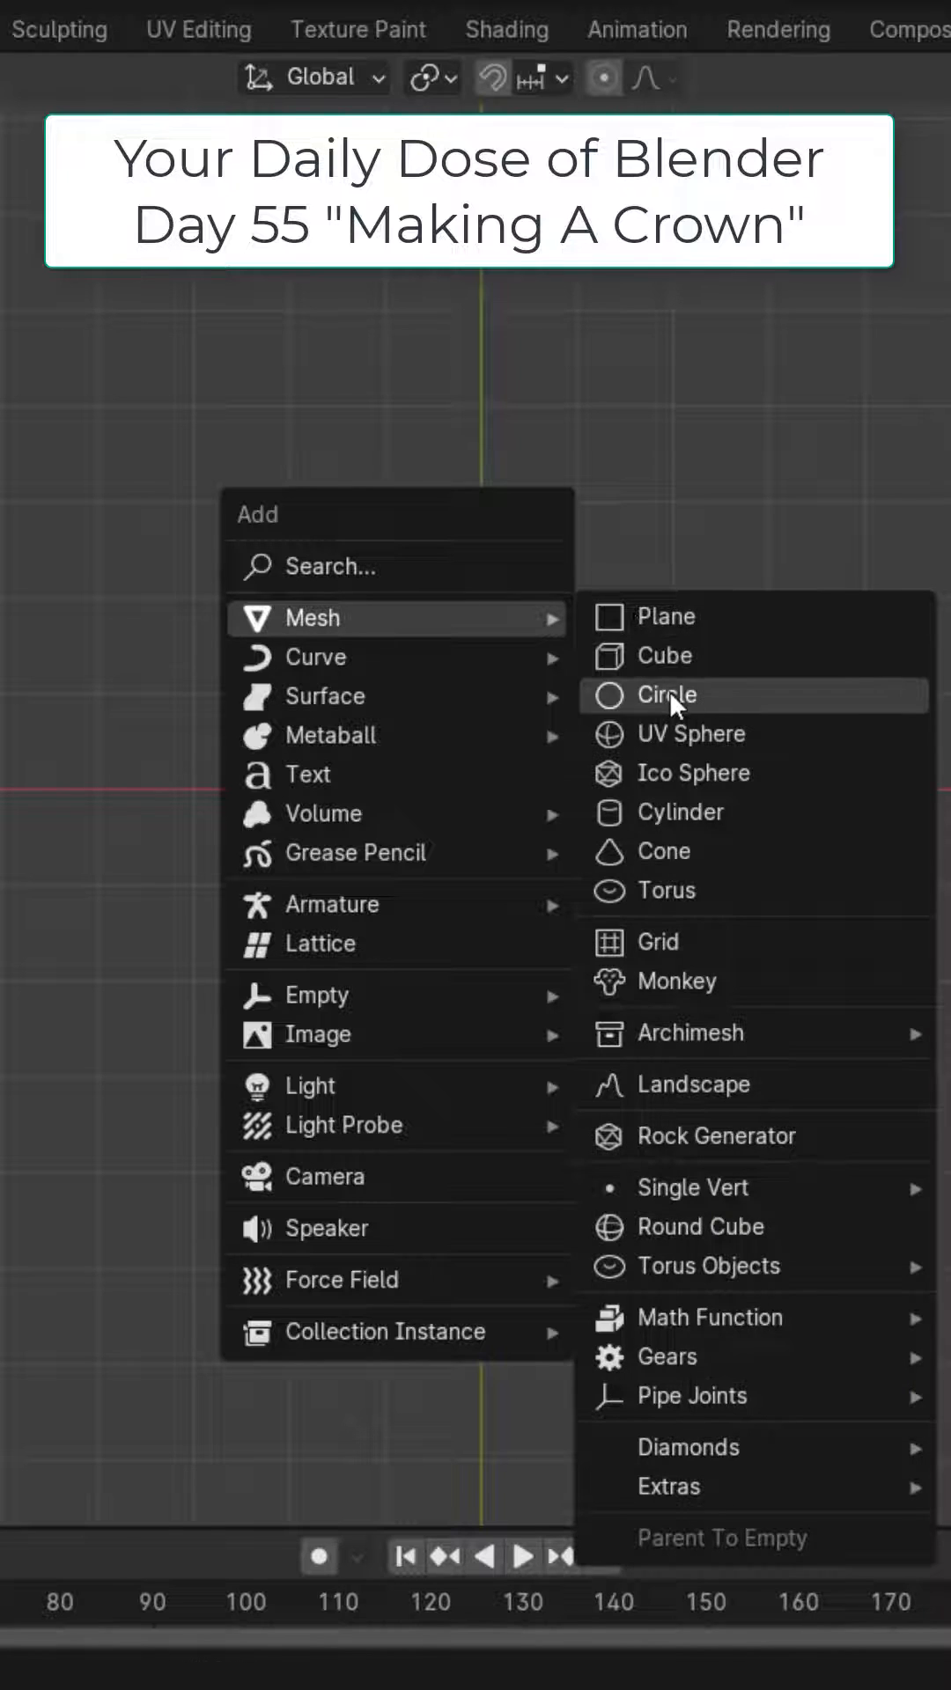
Add a 128-vertex circle mesh and delete all but a nine-vertex arc
{"action": "left_click", "coordinate": [665, 694]}
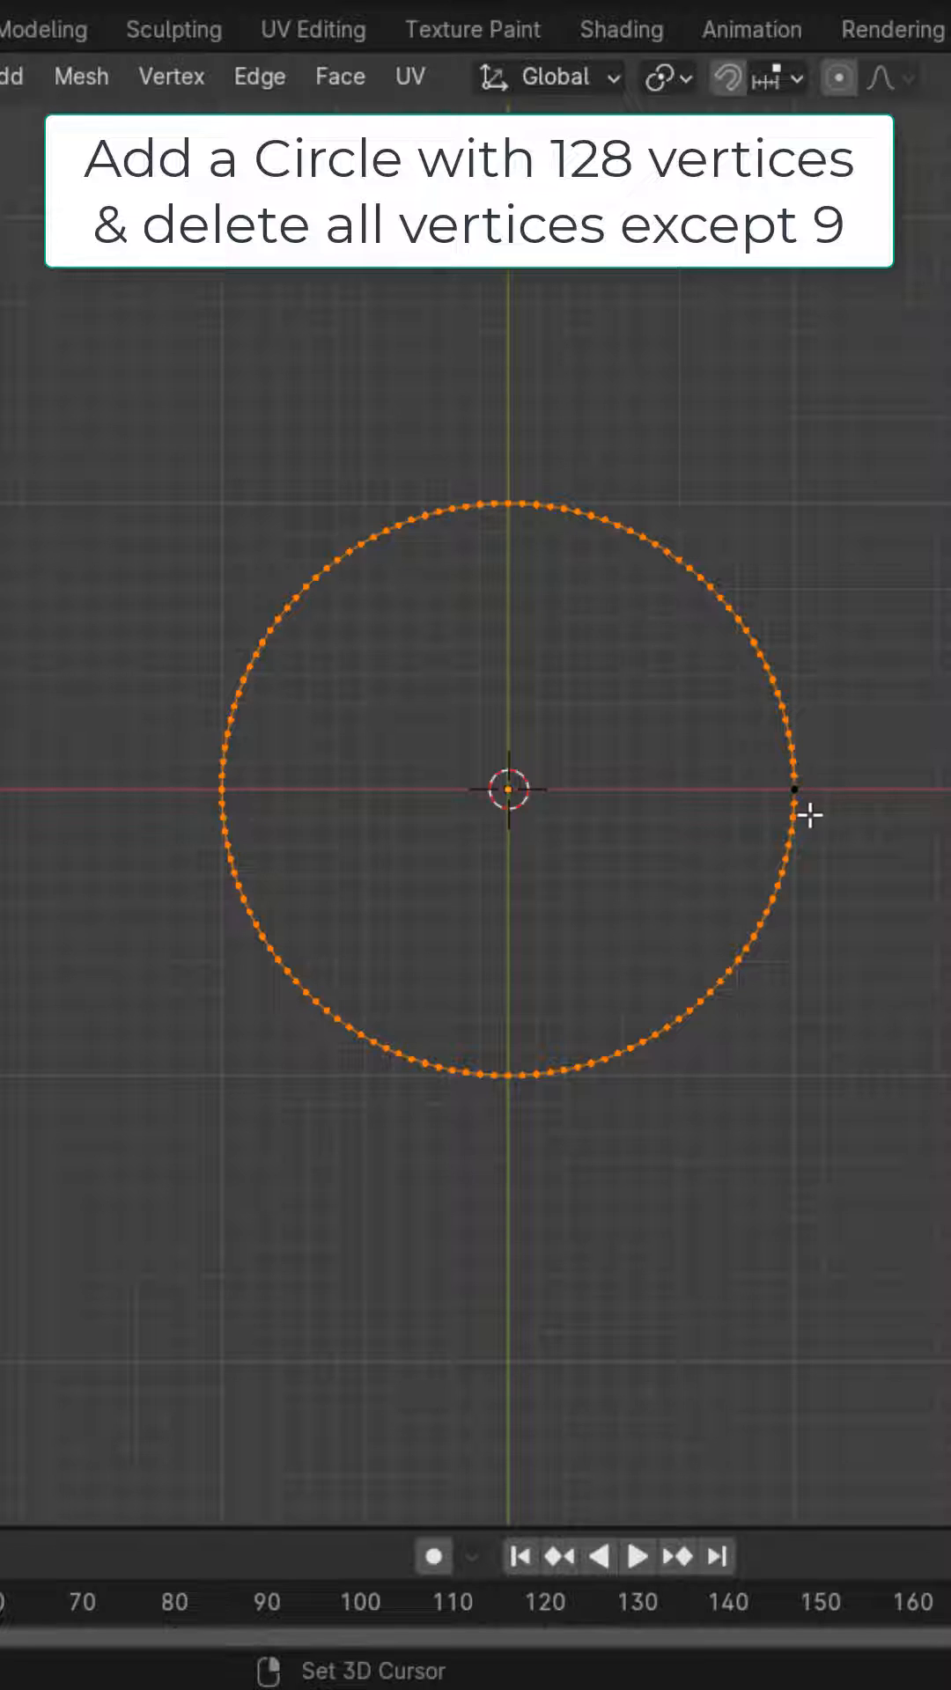
{"action": "key", "text": "x"}
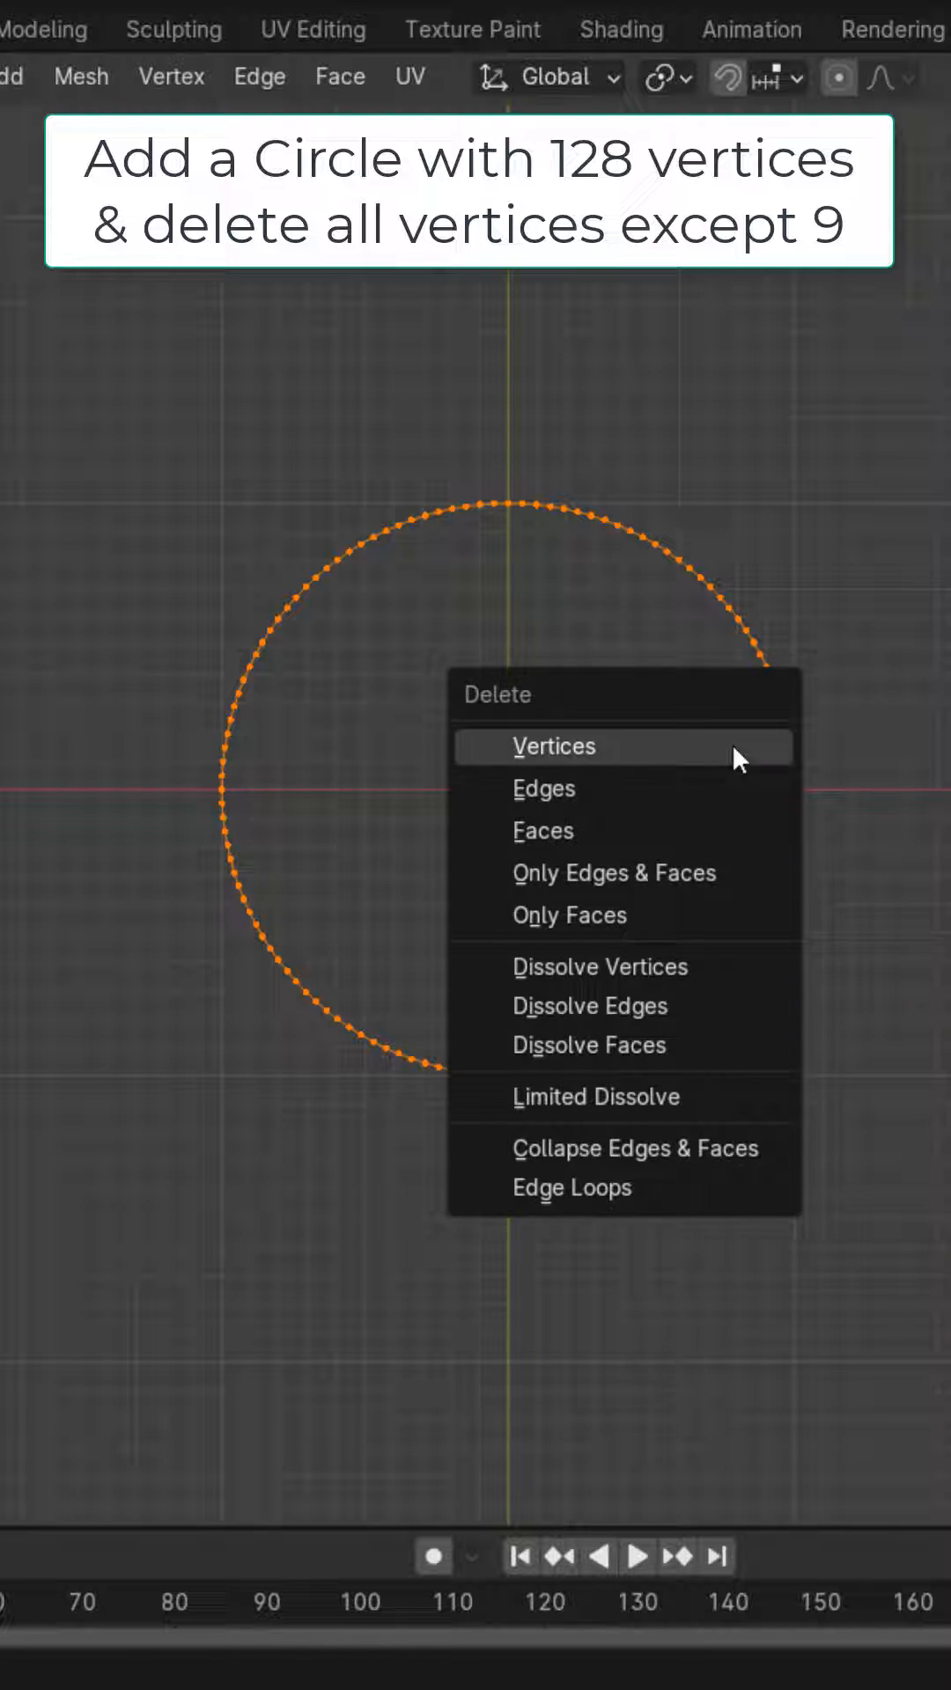
{"action": "left_click", "coordinate": [552, 746]}
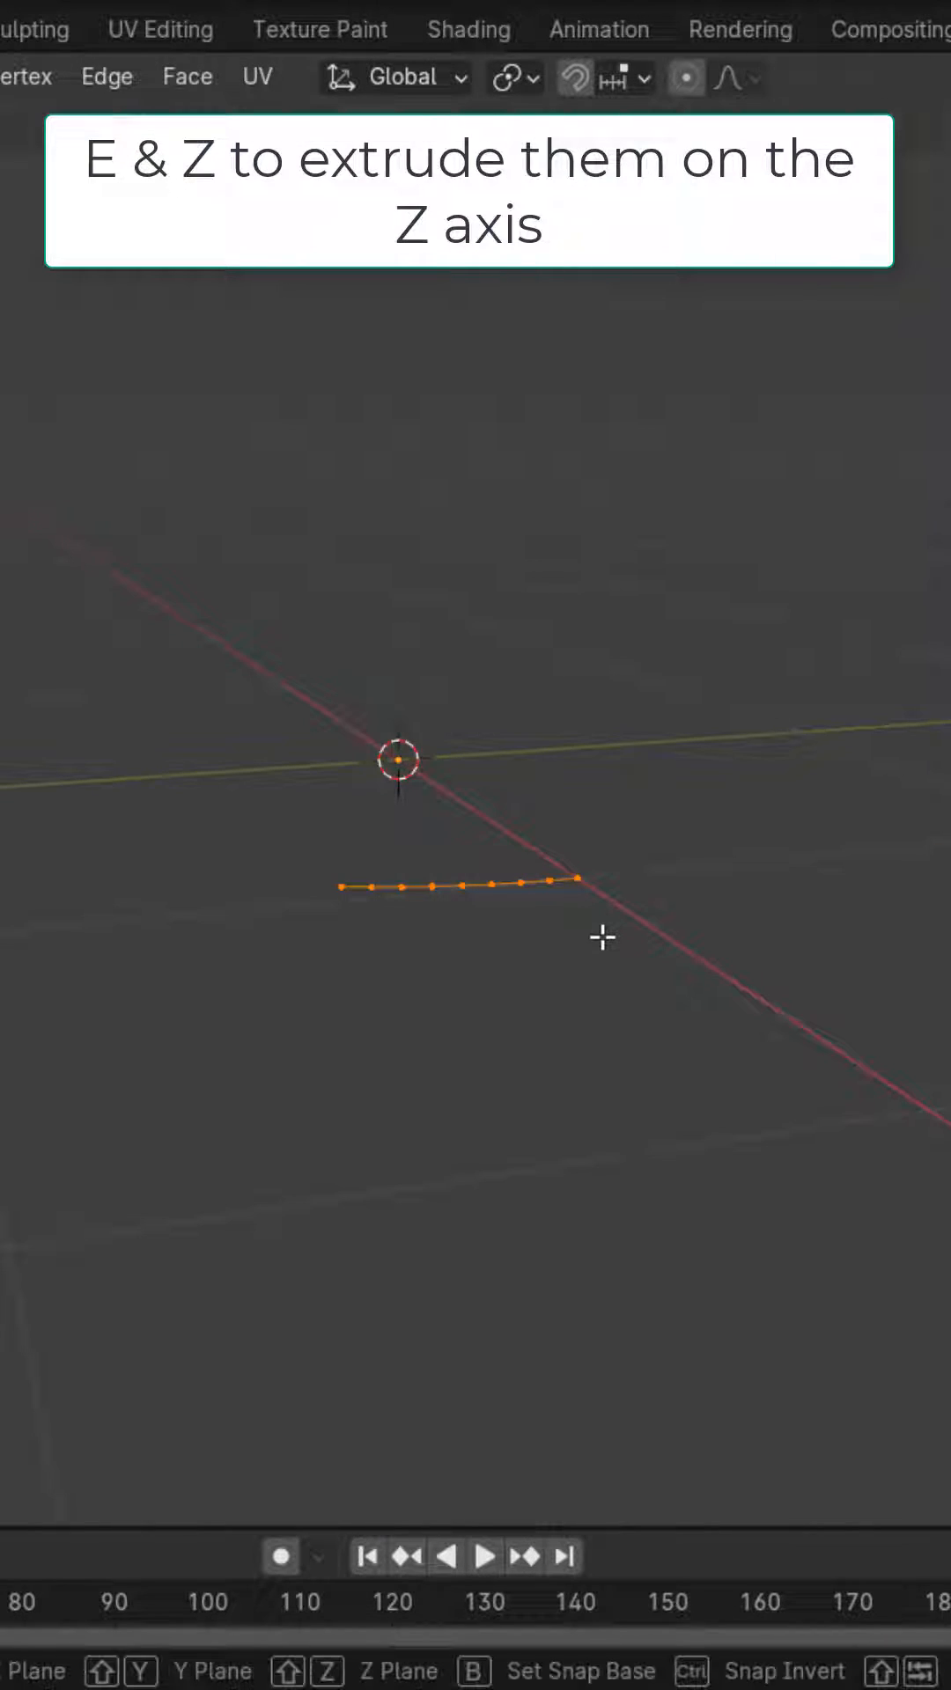
Extrude the arc upward along Z and lower the top middle vertex into a V notch with proportional editing
{"action": "key", "text": "e"}
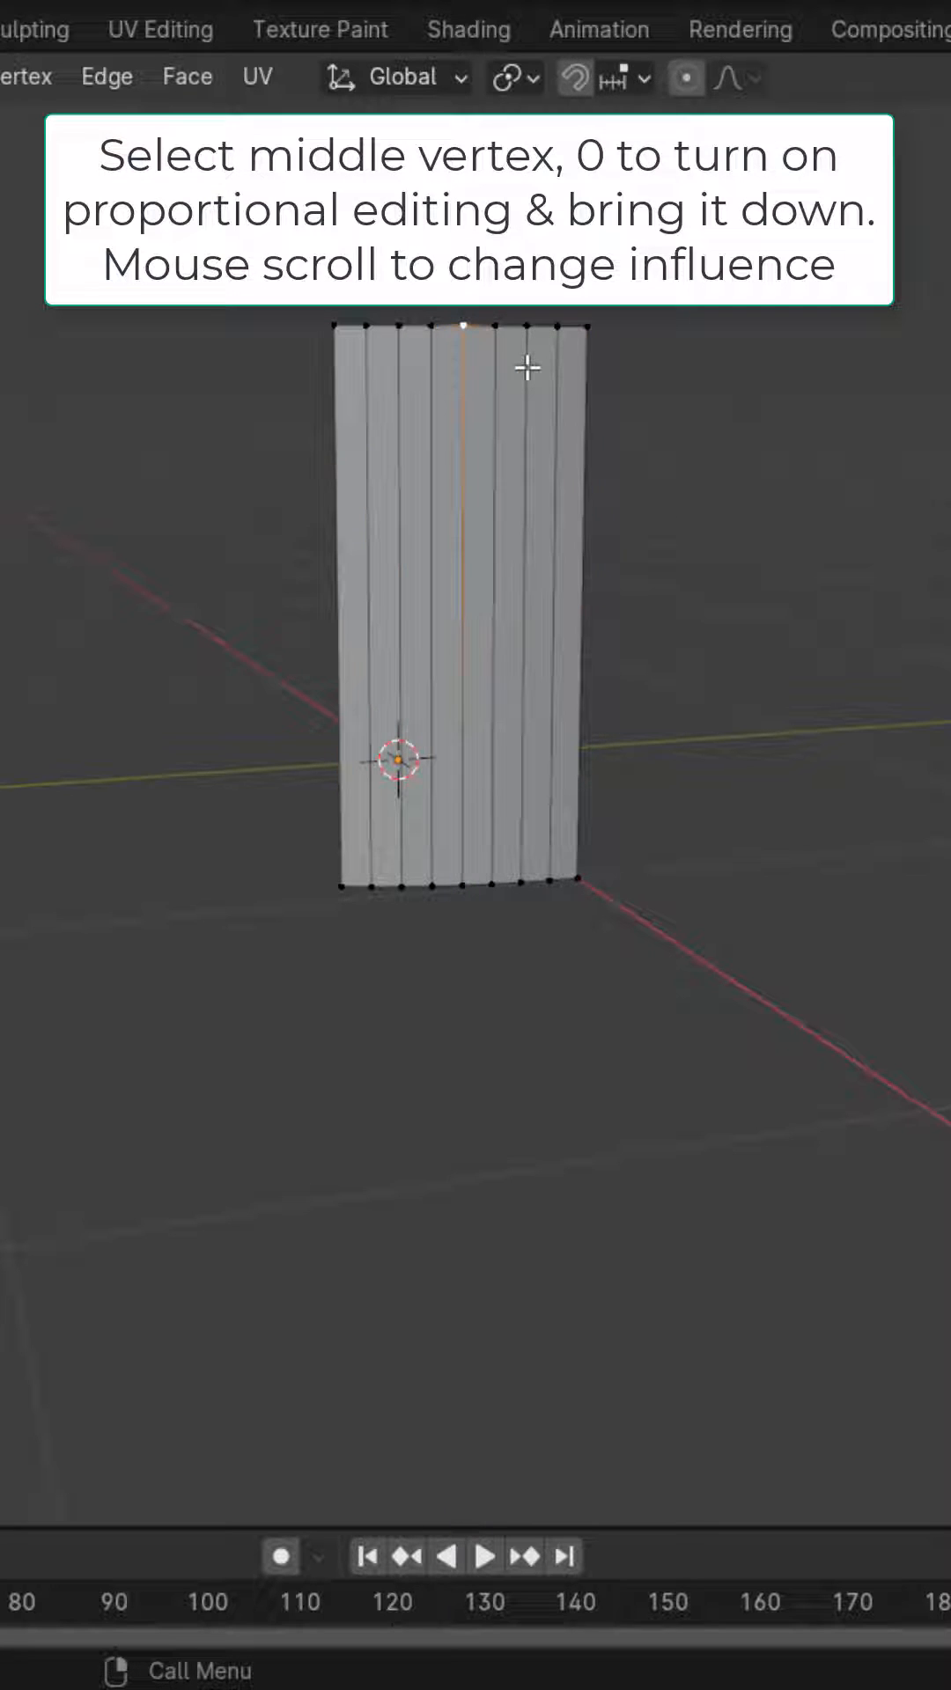
{"action": "left_click", "coordinate": [686, 76]}
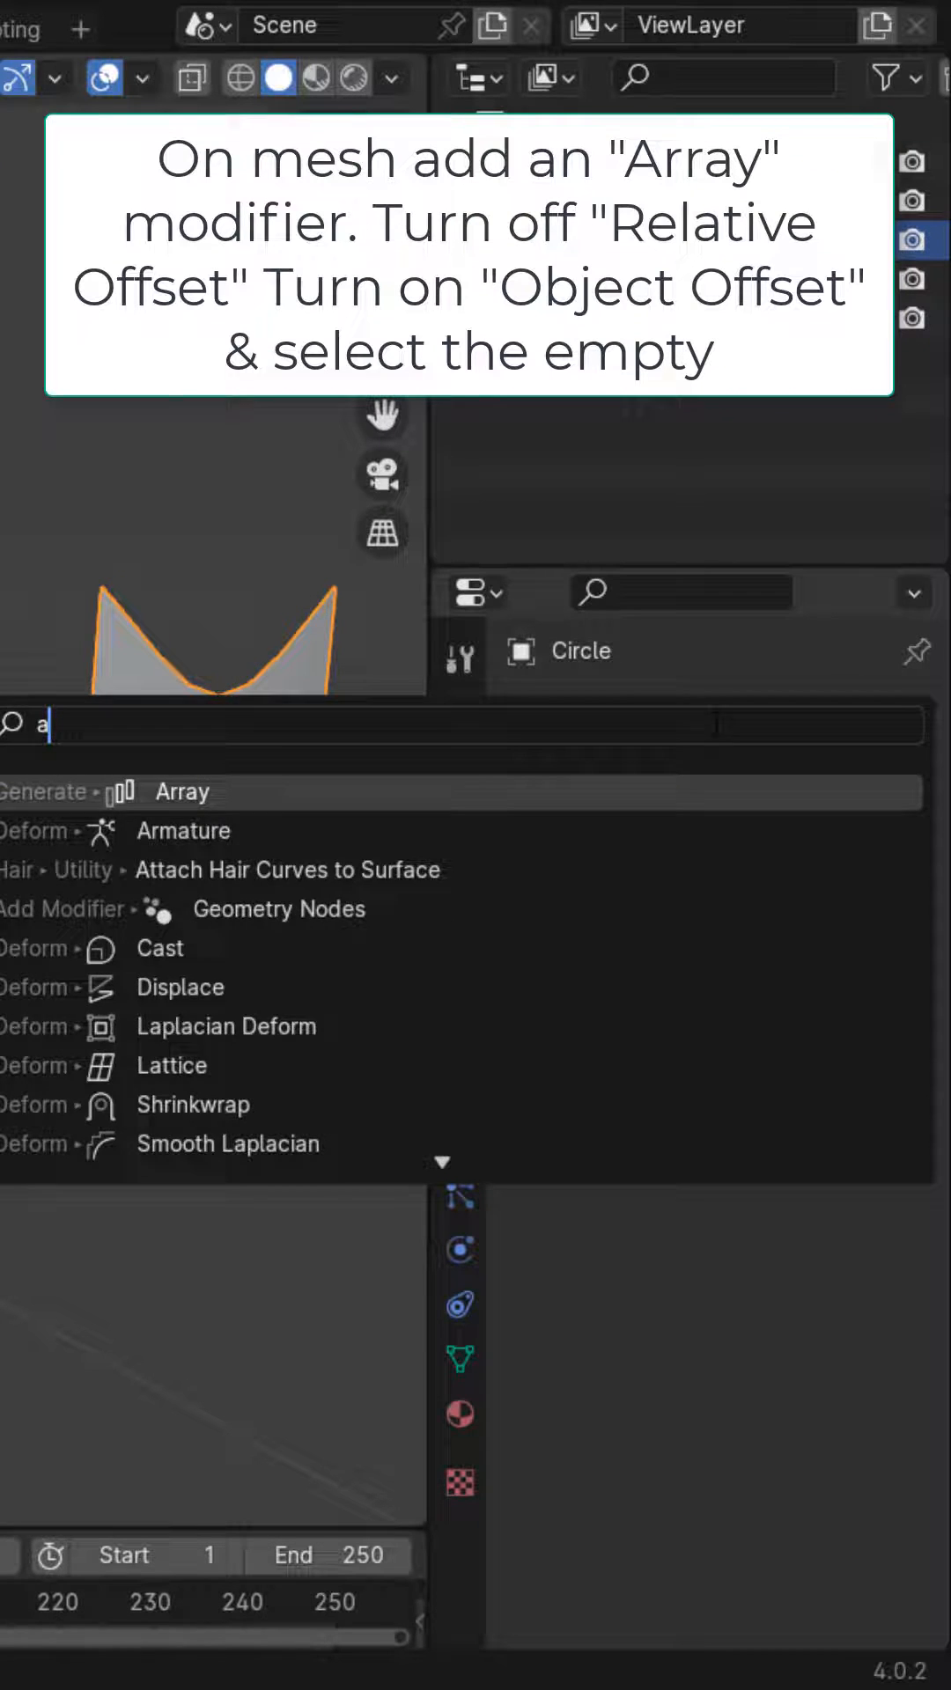
Add an Array modifier using Object Offset on the empty instead of Relative Offset
{"action": "left_click", "coordinate": [184, 790]}
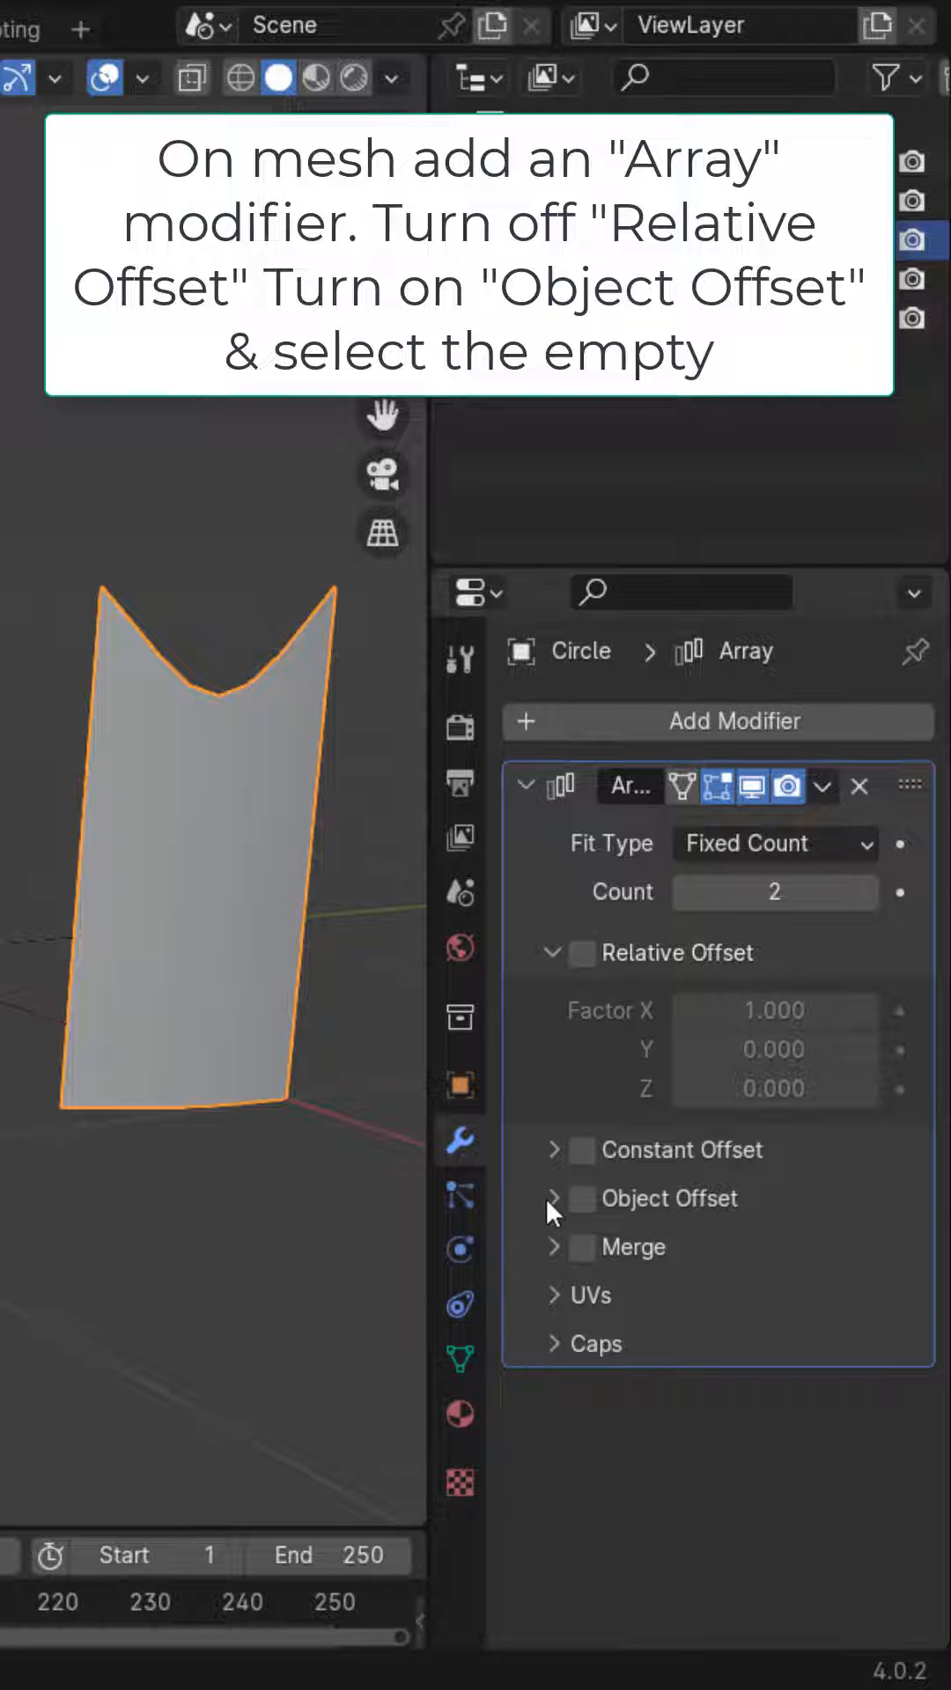
{"action": "left_click", "coordinate": [583, 1197]}
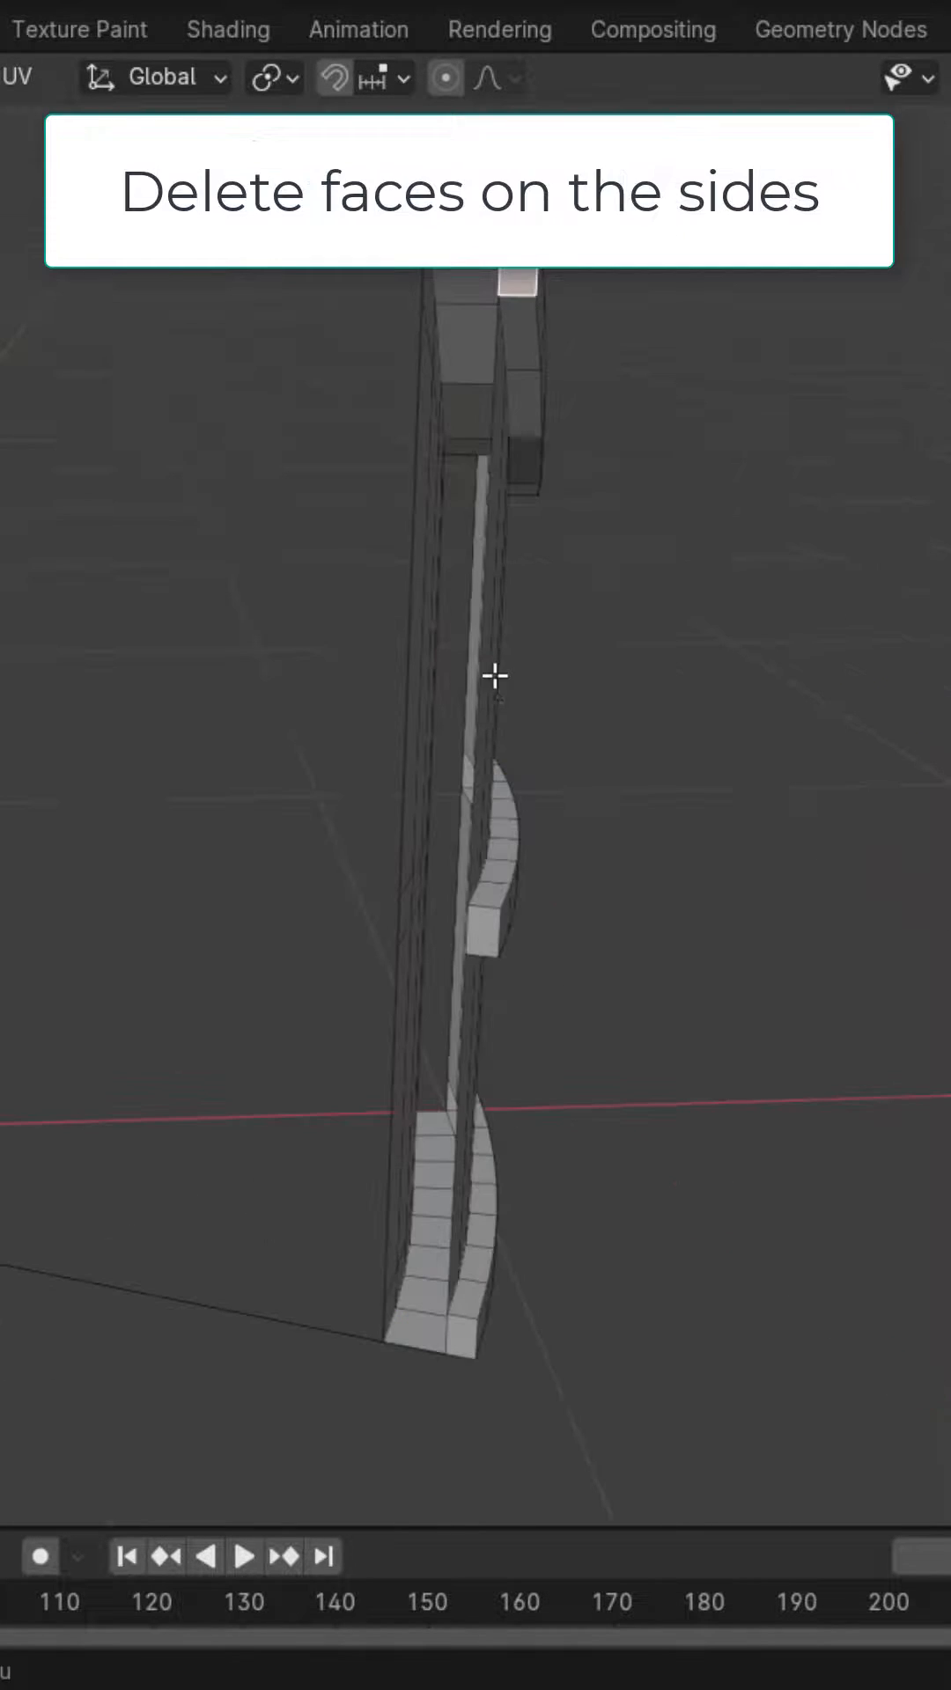
Select the side faces of the crown piece for deletion
{"action": "left_click", "coordinate": [483, 929]}
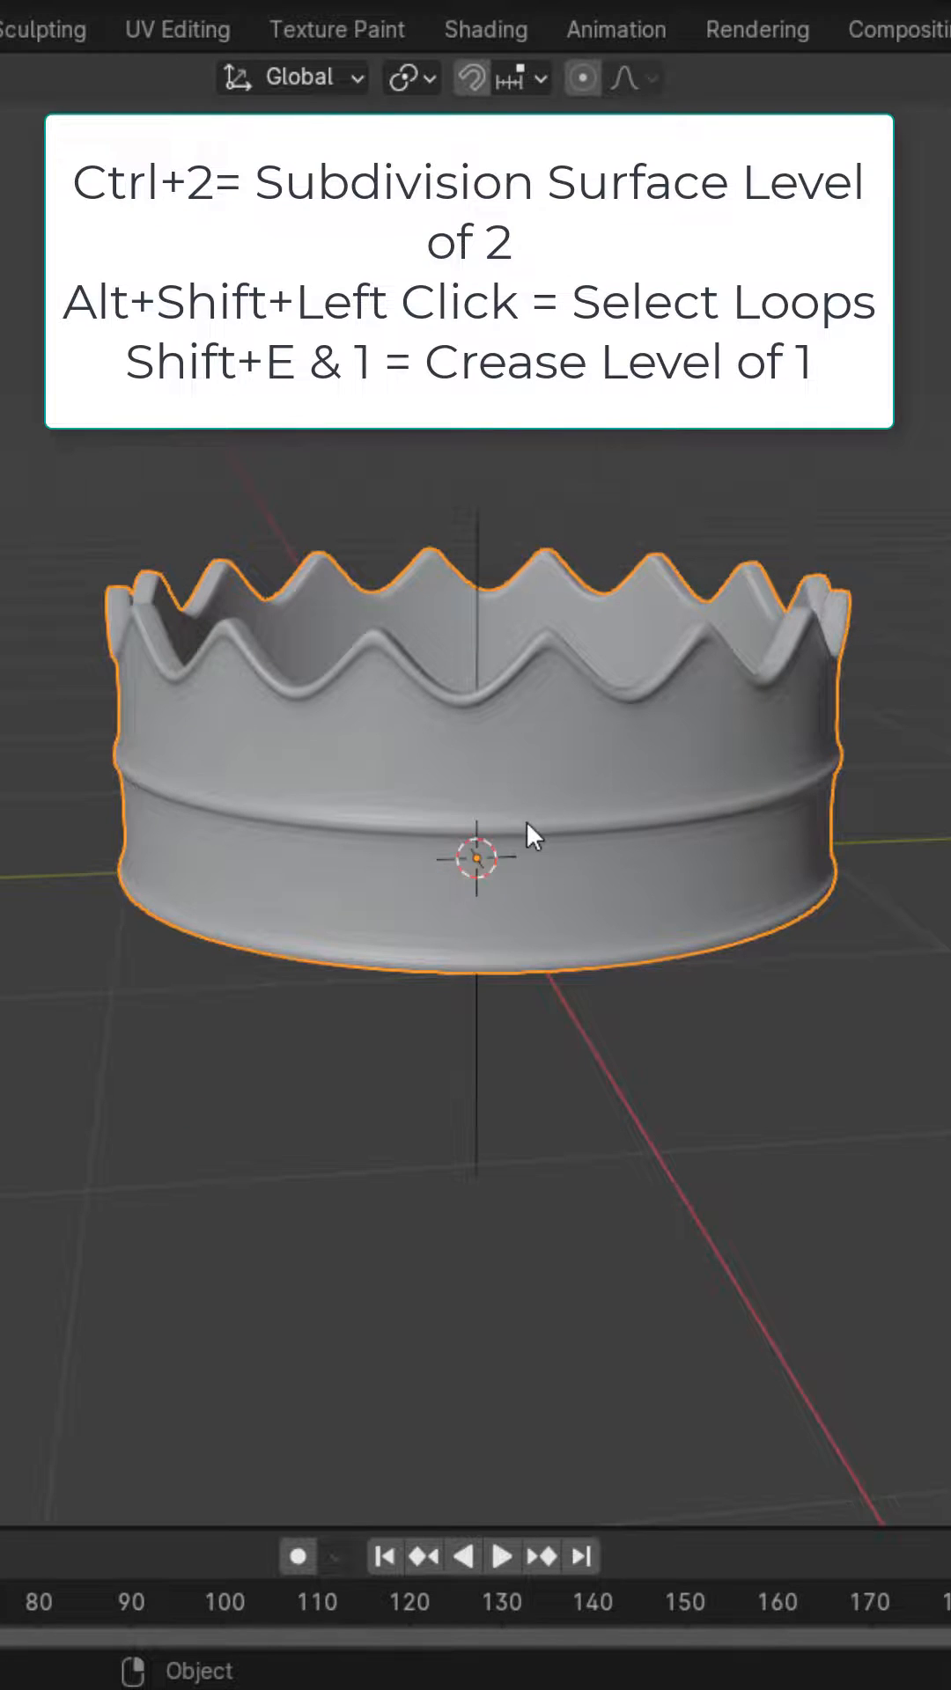
Enter Edit Mode on the crown to reach the rim edge loops for creasing
{"action": "scroll", "scroll_direction": "up", "scroll_amount": 3}
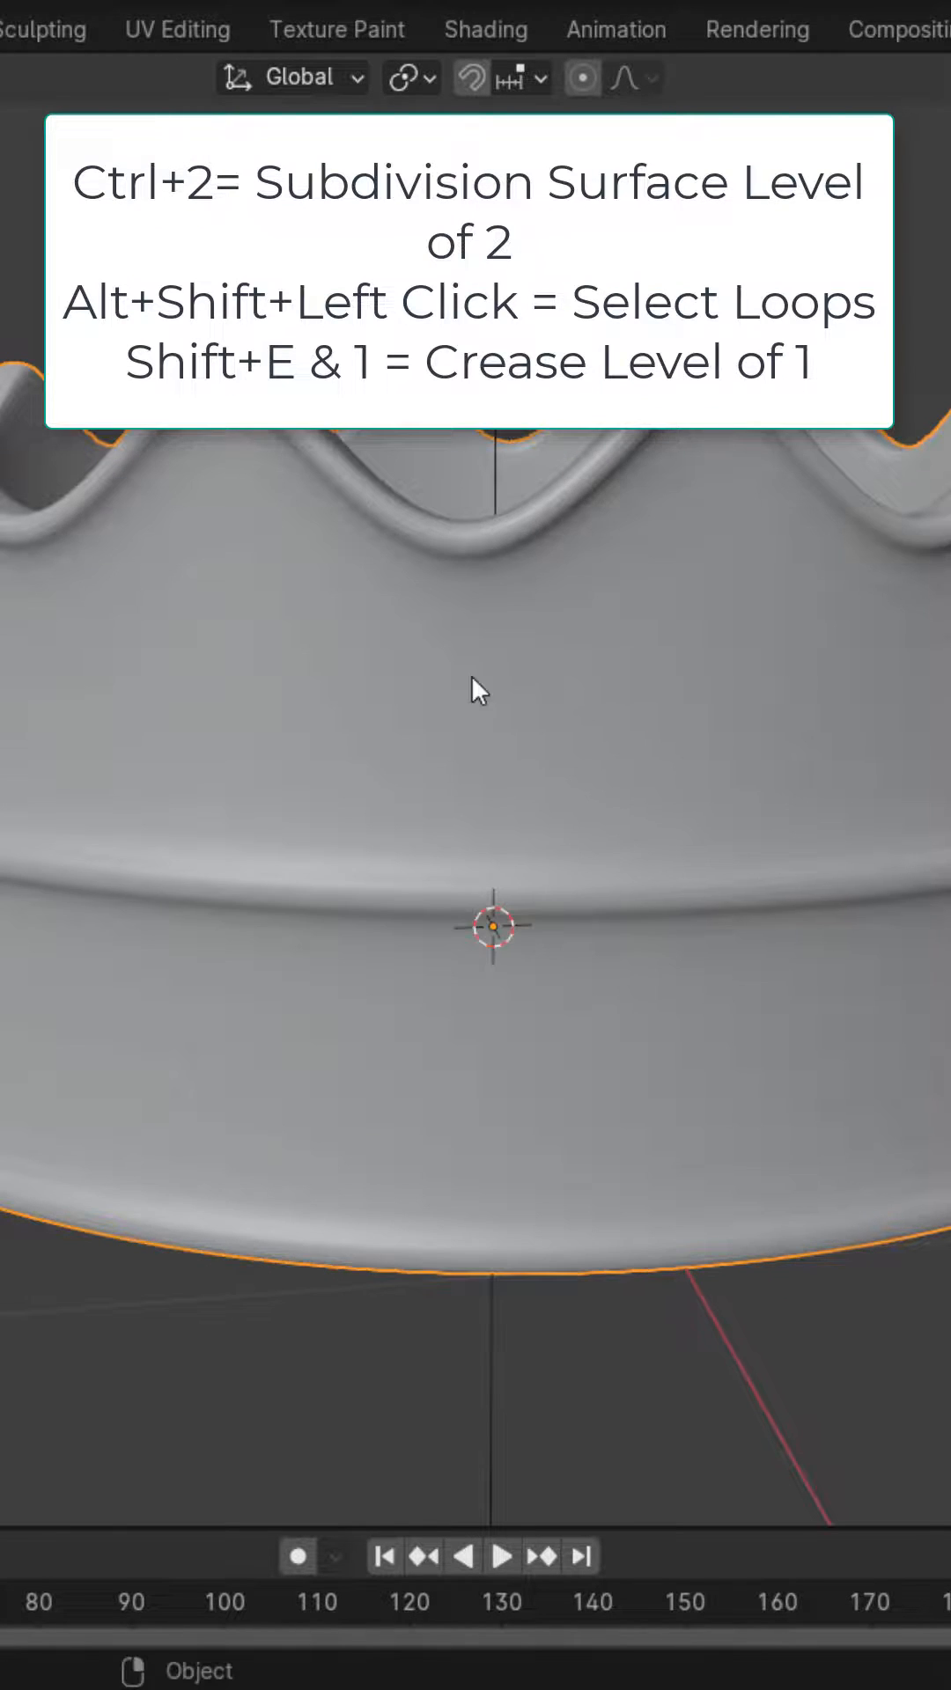
{"action": "key", "text": "Tab"}
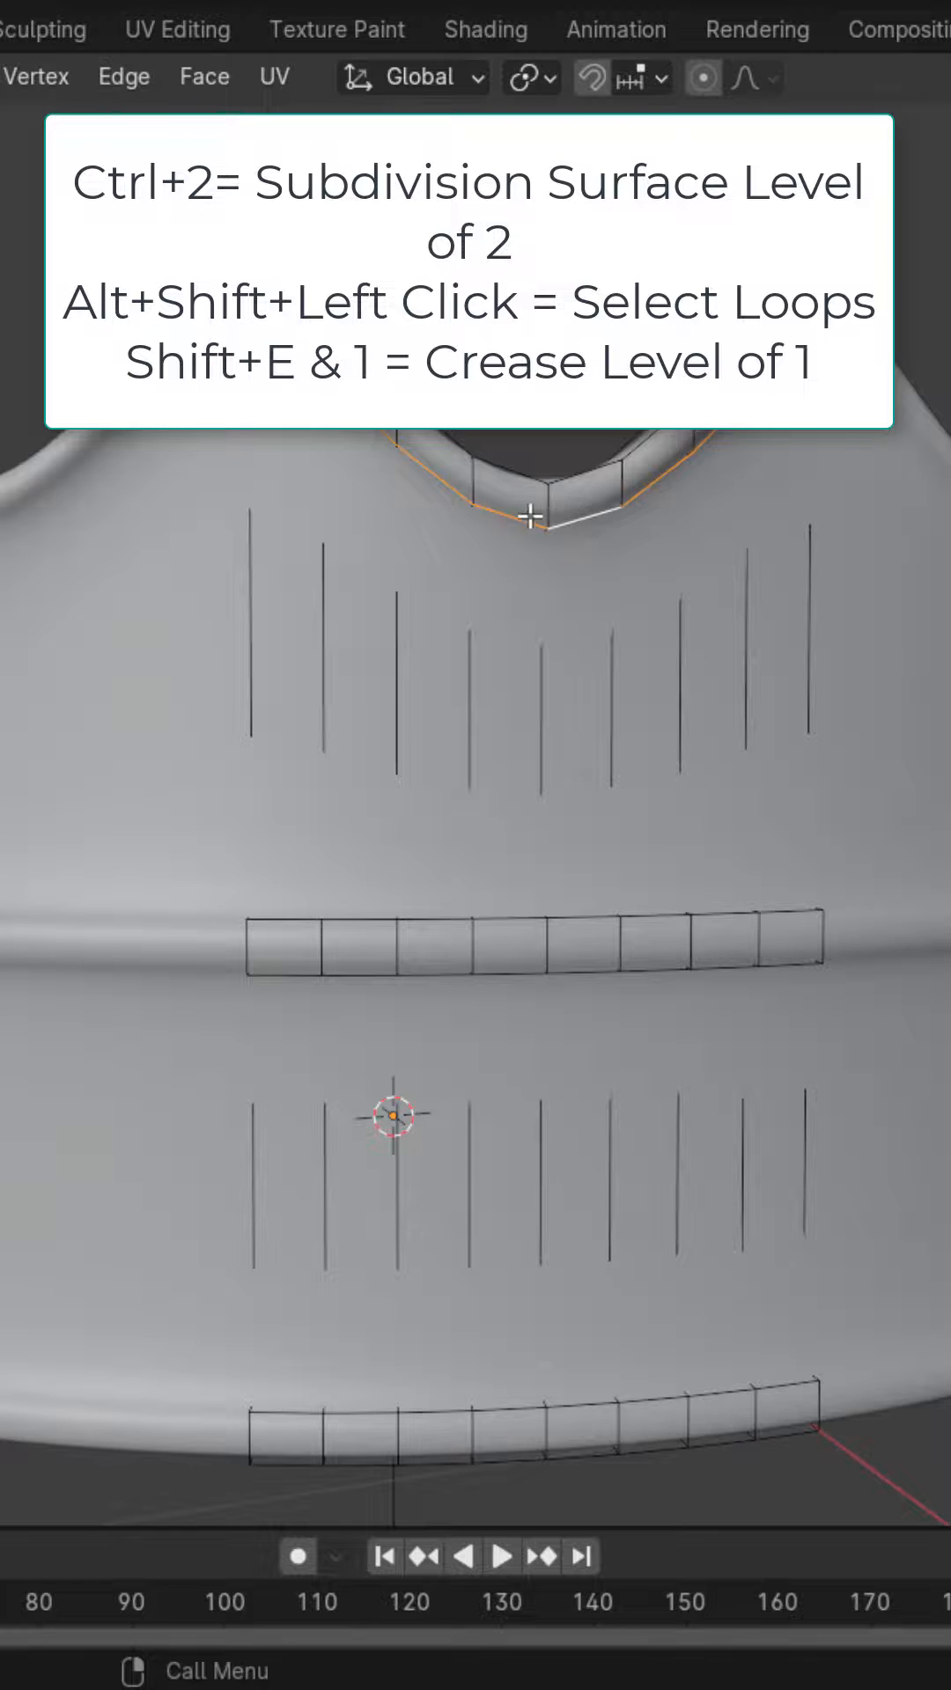